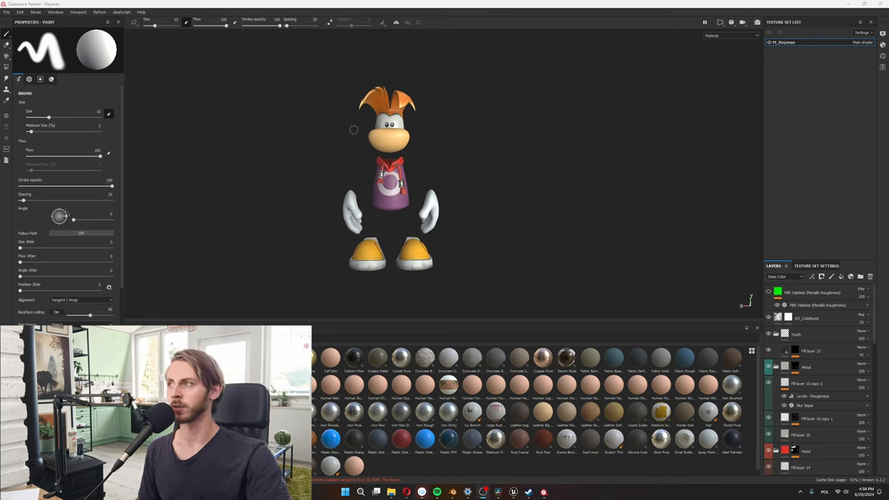
# Export the Rayman textures with the Unreal Engine 4 (Packed) template.
pyautogui.click(6, 12)
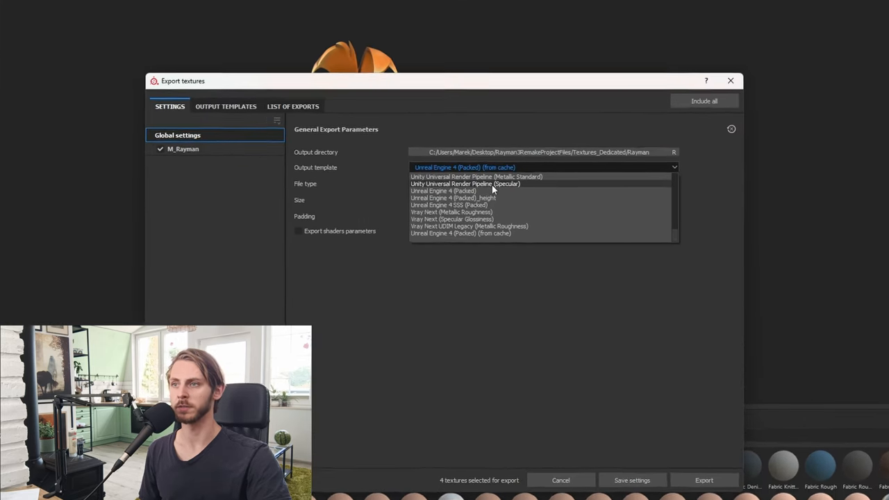
pyautogui.click(443, 190)
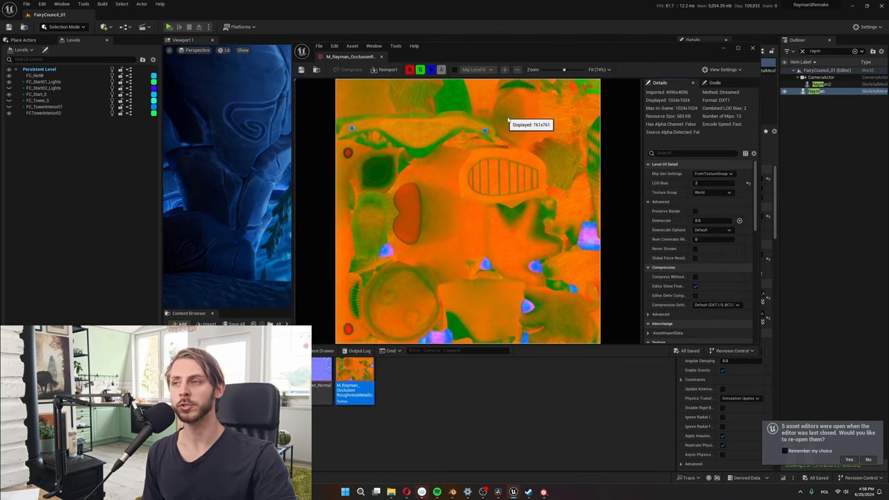
pyautogui.moveTo(517, 83)
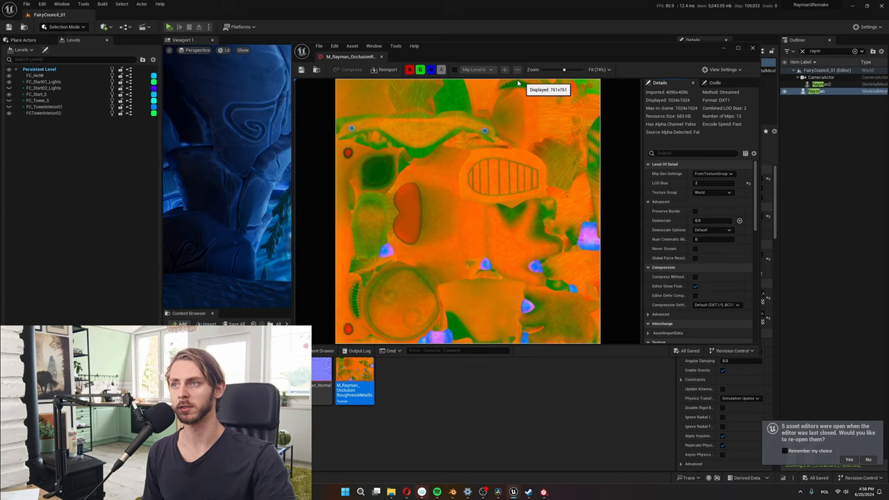
# Toggle the R/G/B channels to inspect the packed occlusion-roughness-metallic texture.
pyautogui.click(421, 70)
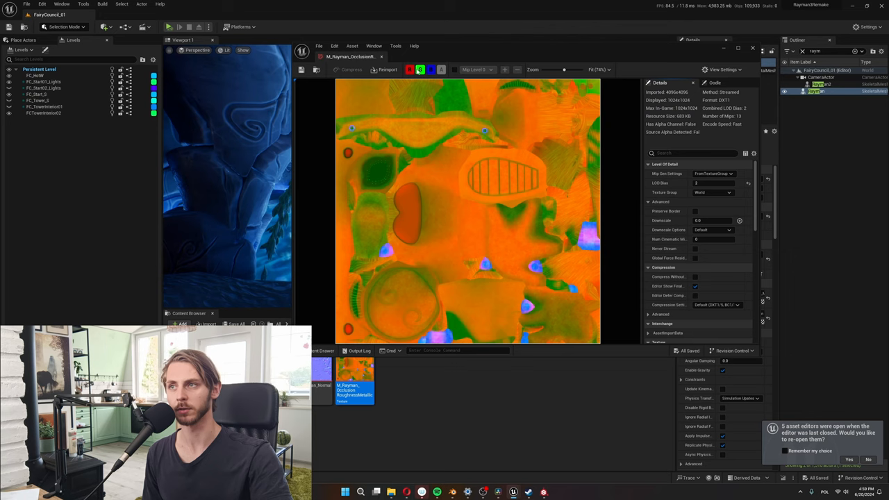
pyautogui.click(419, 69)
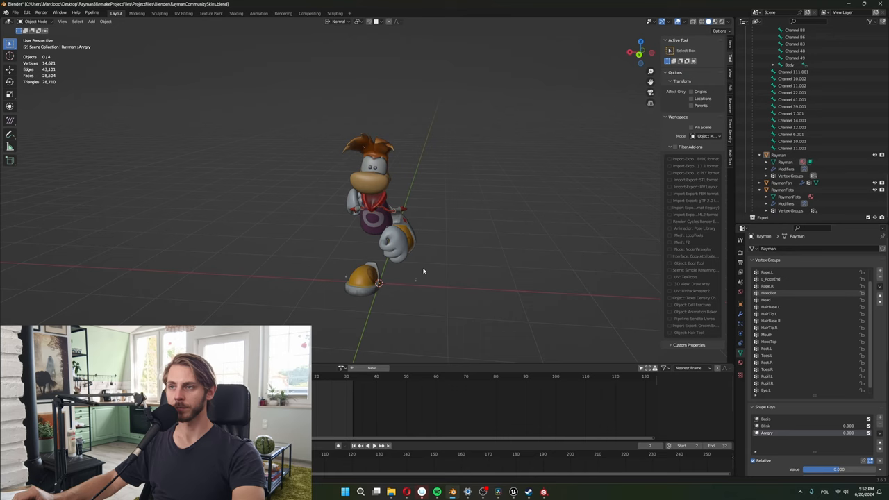
# Set the Rayman run animation to frame 9 and scroll the Outliner.
pyautogui.click(364, 446)
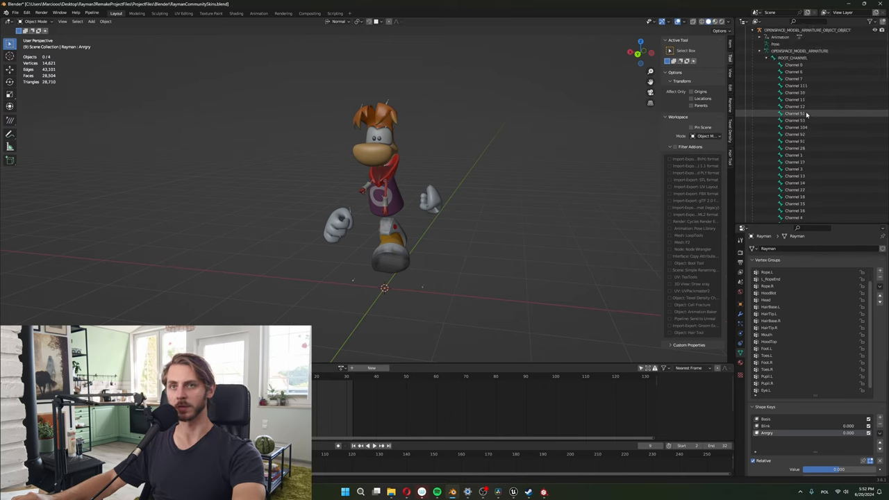
pyautogui.scroll(-3)
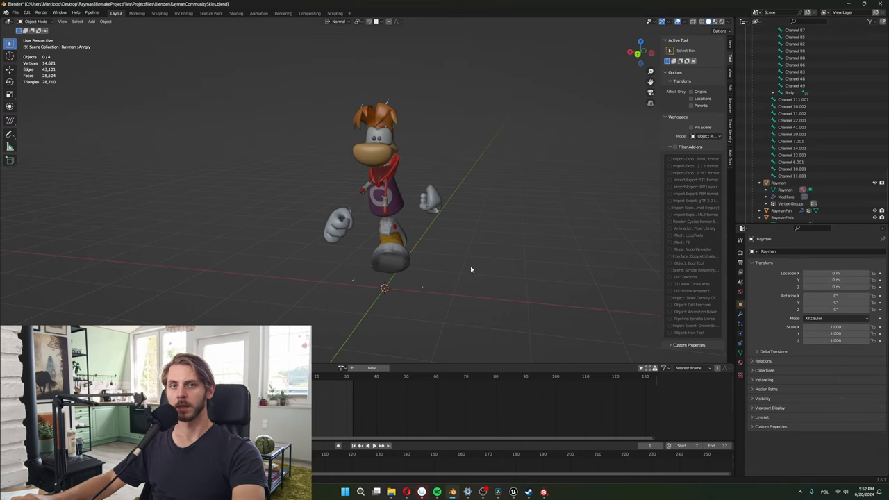
# Add a cube mesh over Rayman's torso and select it with the armature.
pyautogui.click(91, 22)
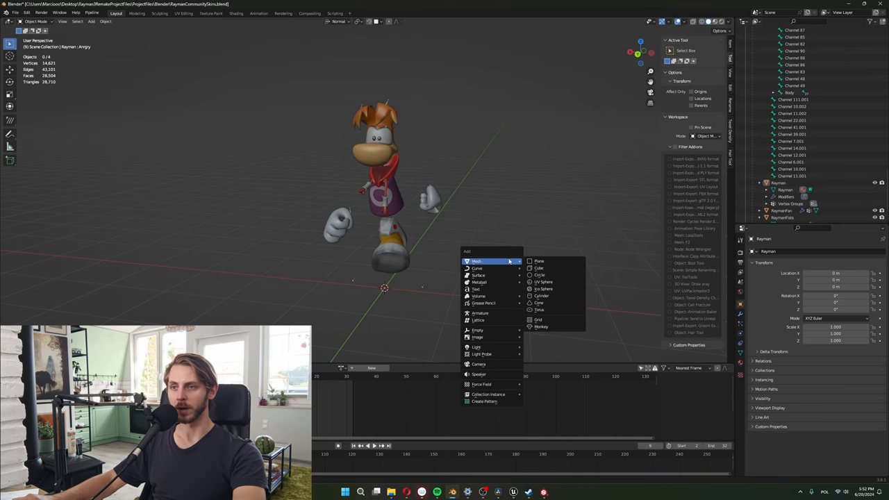
pyautogui.moveTo(539, 268)
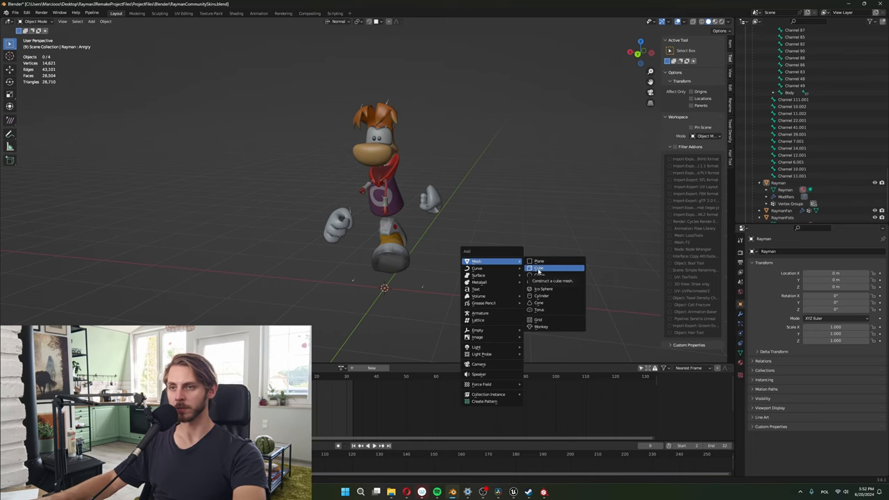
pyautogui.click(539, 268)
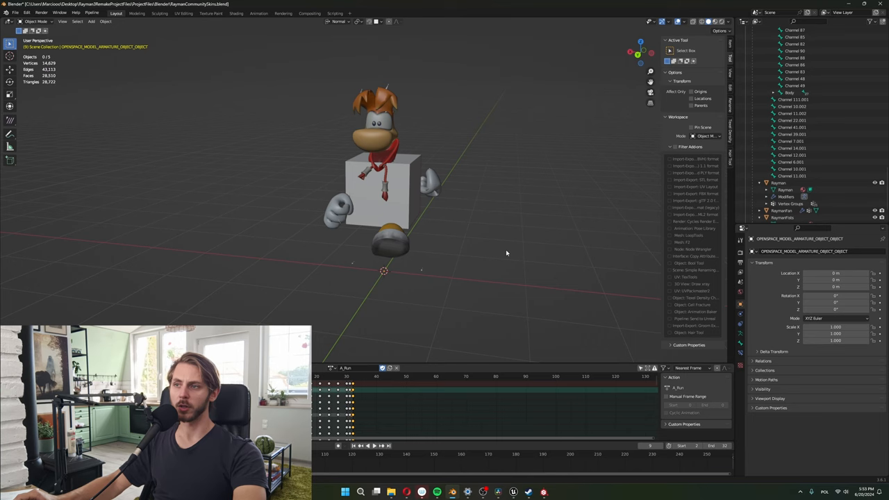
pyautogui.click(384, 187)
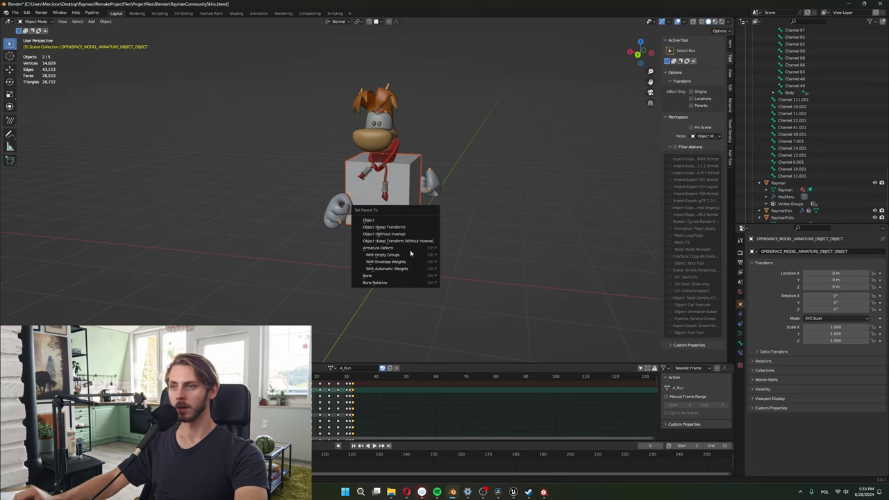
pyautogui.moveTo(392, 269)
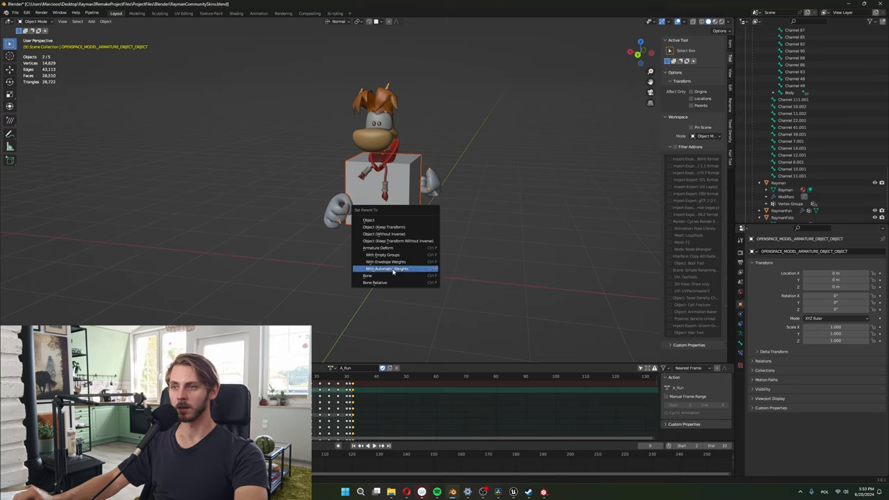
pyautogui.moveTo(386, 255)
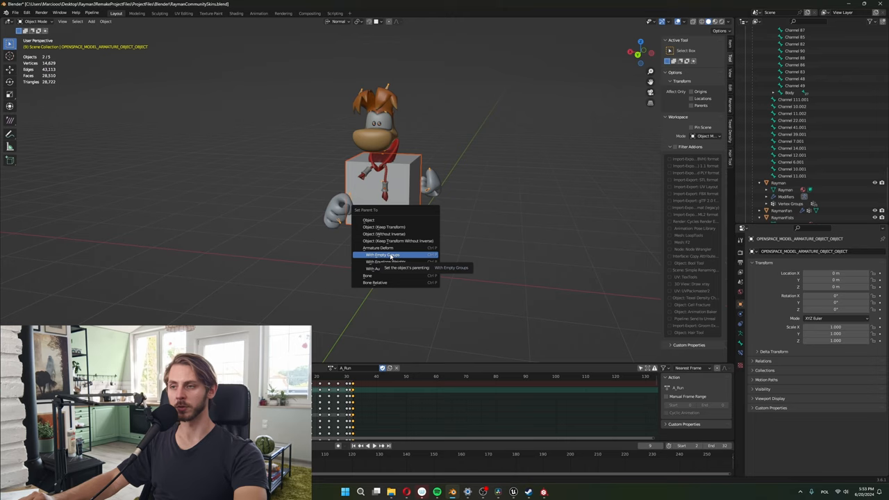
pyautogui.moveTo(387, 269)
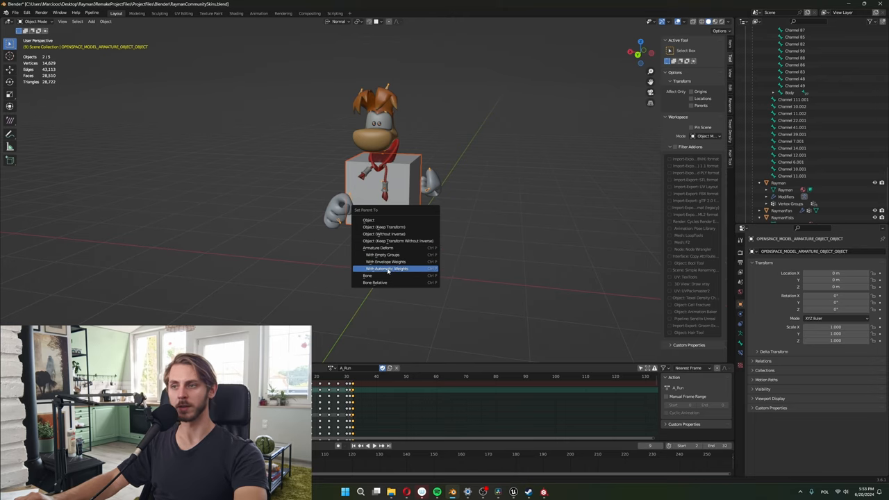
pyautogui.moveTo(387, 269)
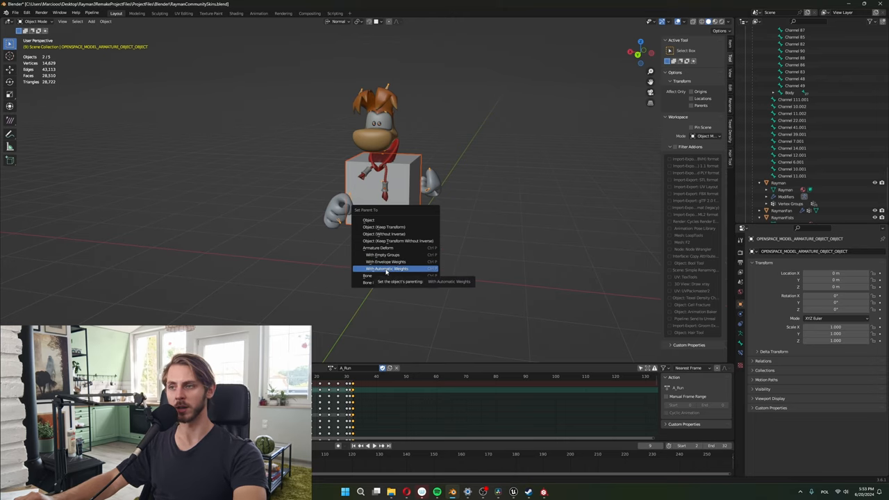
# Parent the cube to the armature With Automatic Weights and review its vertex groups.
pyautogui.click(387, 269)
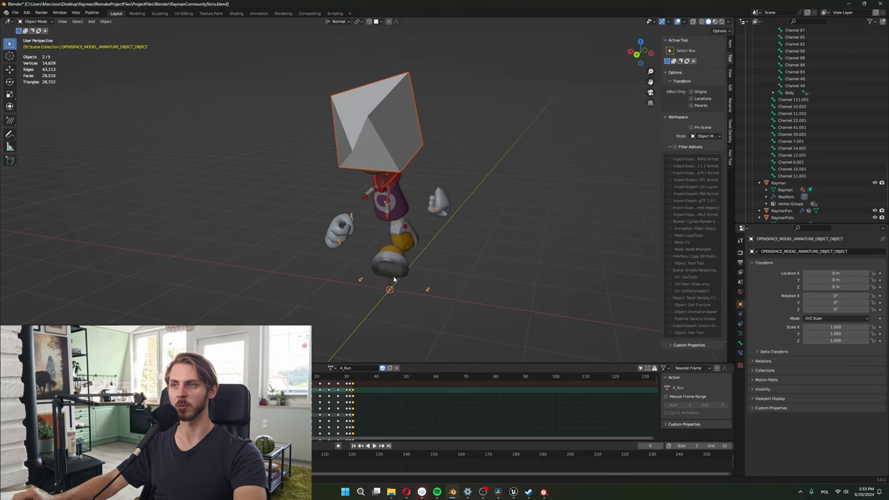
pyautogui.click(361, 445)
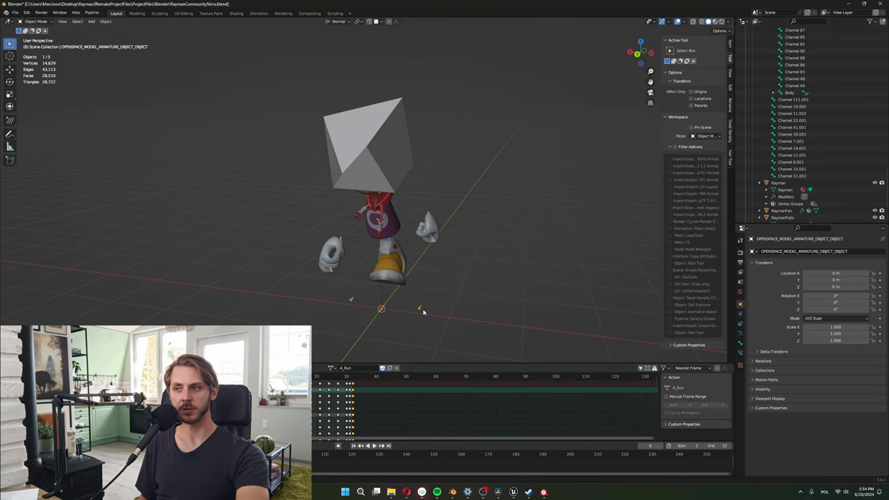
pyautogui.moveTo(356, 137)
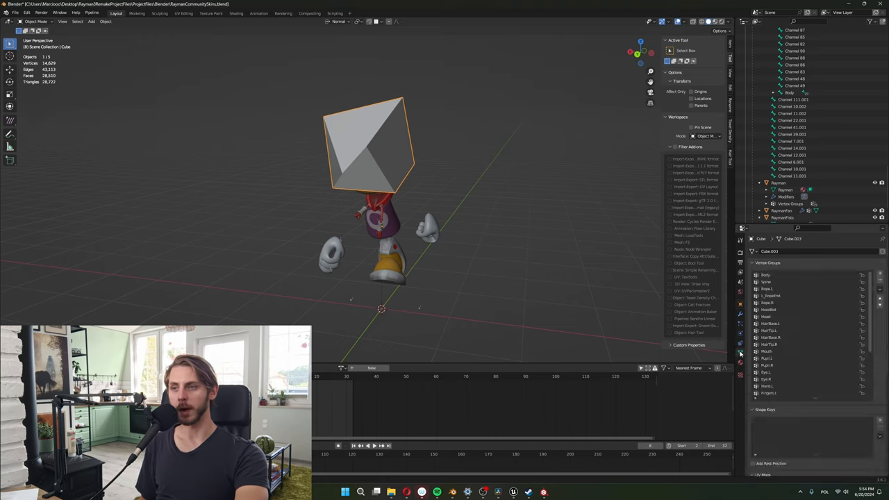
pyautogui.scroll(-3)
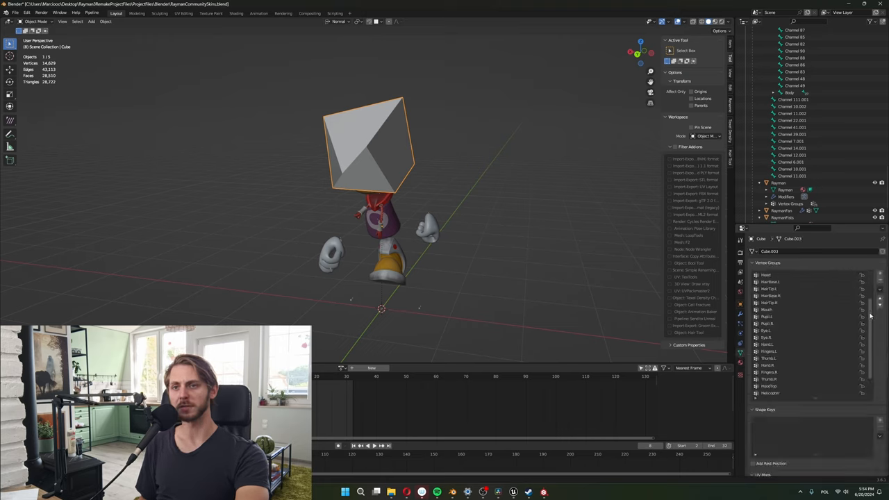
pyautogui.scroll(-3)
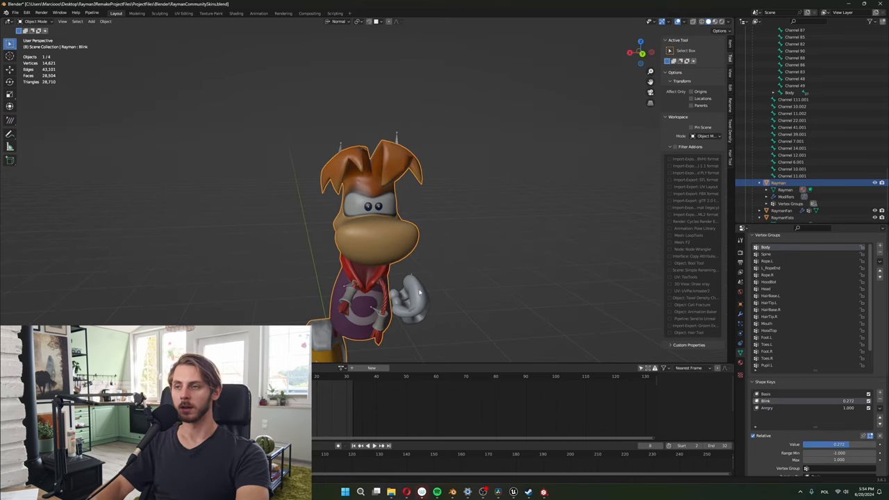
pyautogui.moveTo(424, 287)
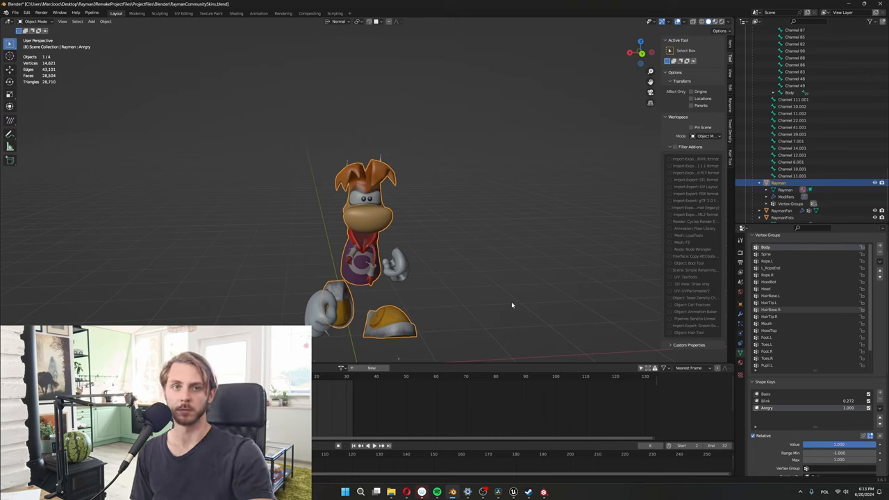
pyautogui.moveTo(522, 299)
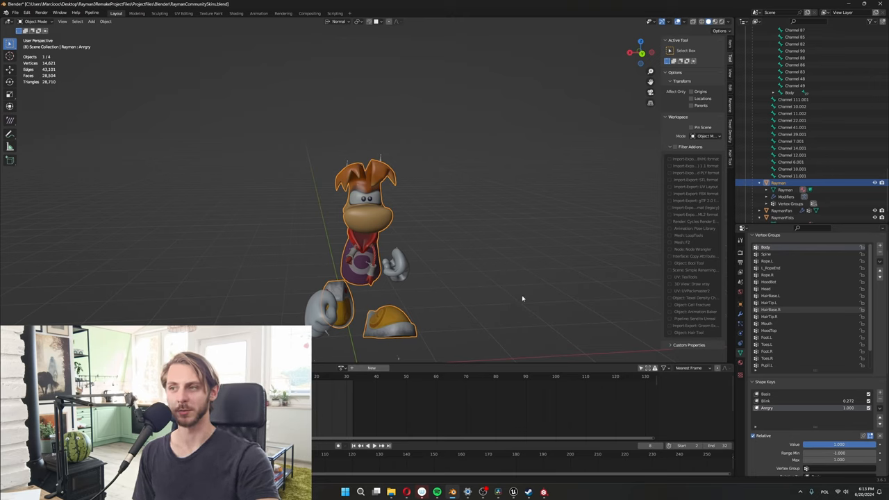
pyautogui.moveTo(446, 294)
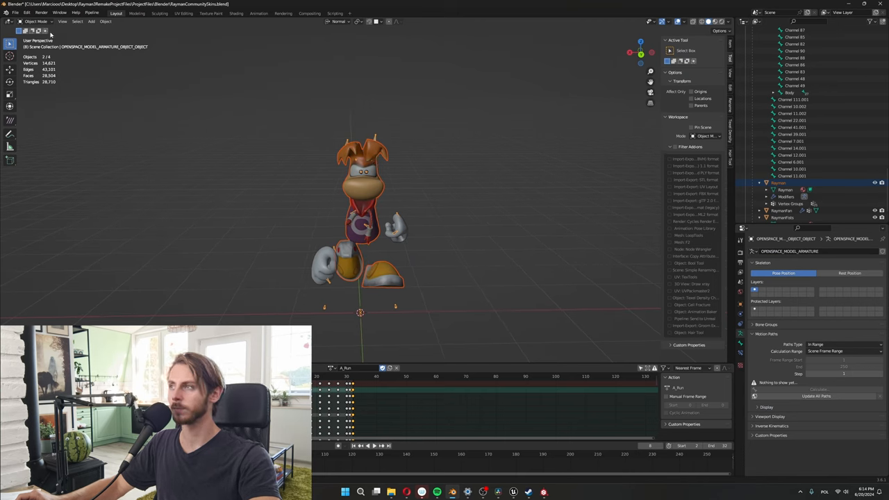
# Open the File menu to start exporting the mesh and armature.
pyautogui.click(26, 113)
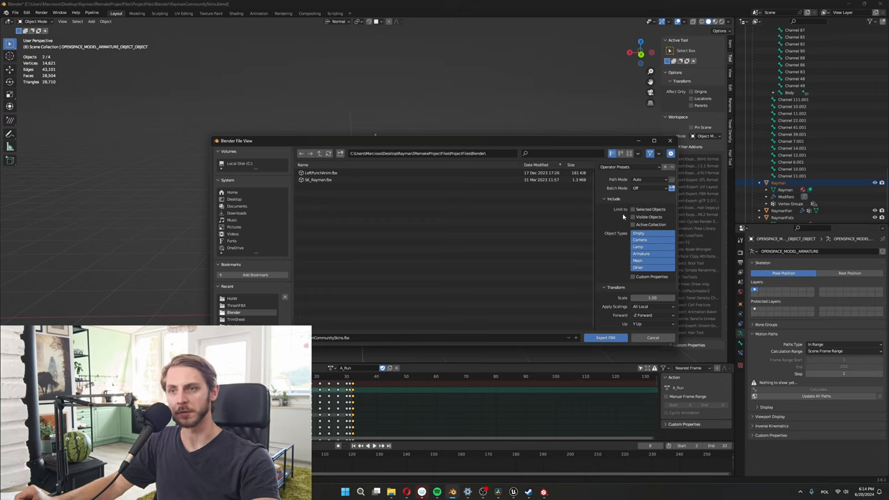
pyautogui.moveTo(632, 204)
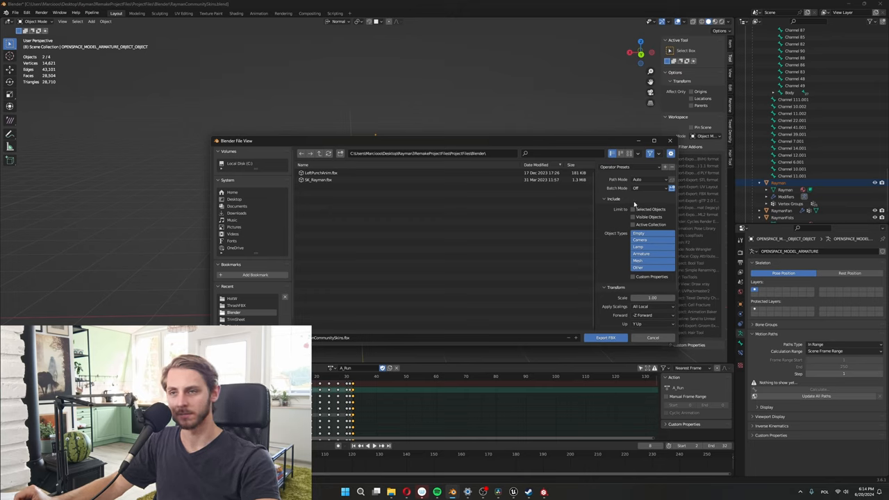
pyautogui.moveTo(634, 209)
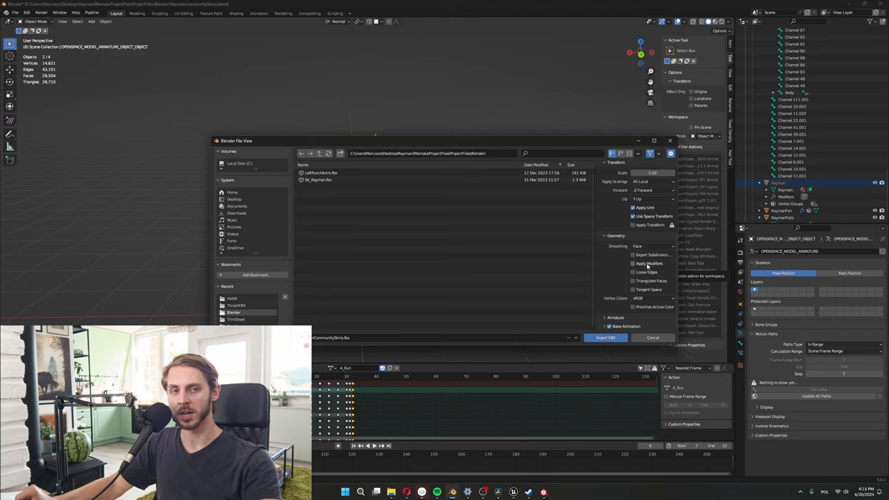
pyautogui.moveTo(650, 263)
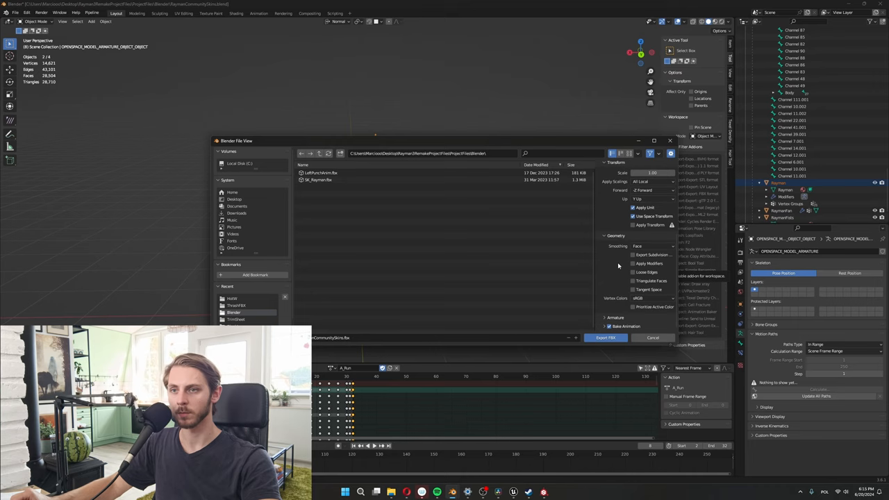
# Uncheck Add Leaf Bones in the FBX export's Armature section.
pyautogui.click(609, 325)
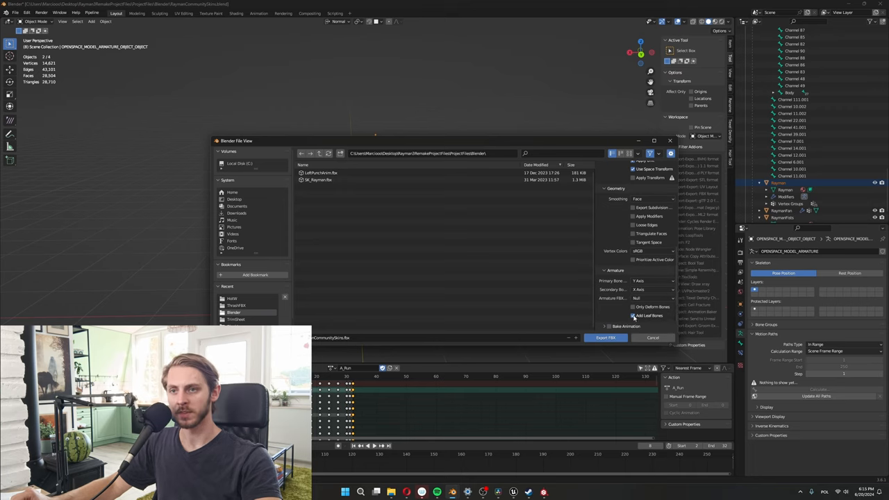
pyautogui.click(632, 307)
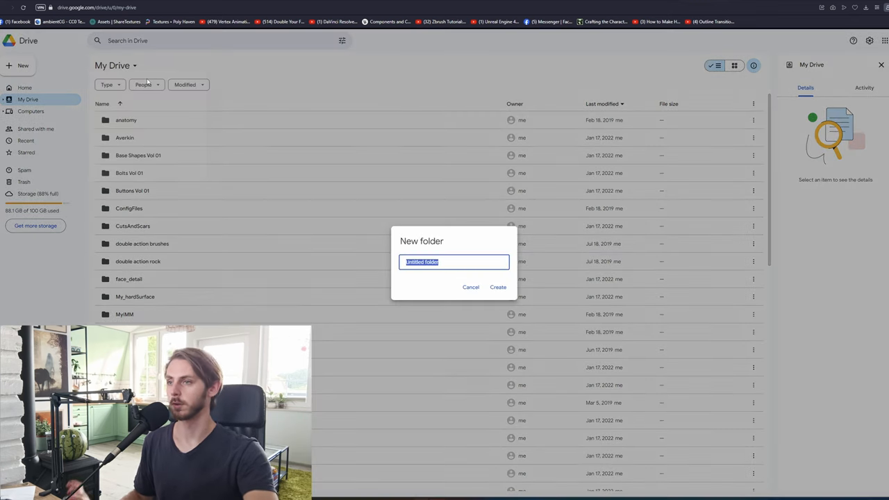
# Name the new Google Drive folder RaymanSkin and create it.
pyautogui.write('Rayman')
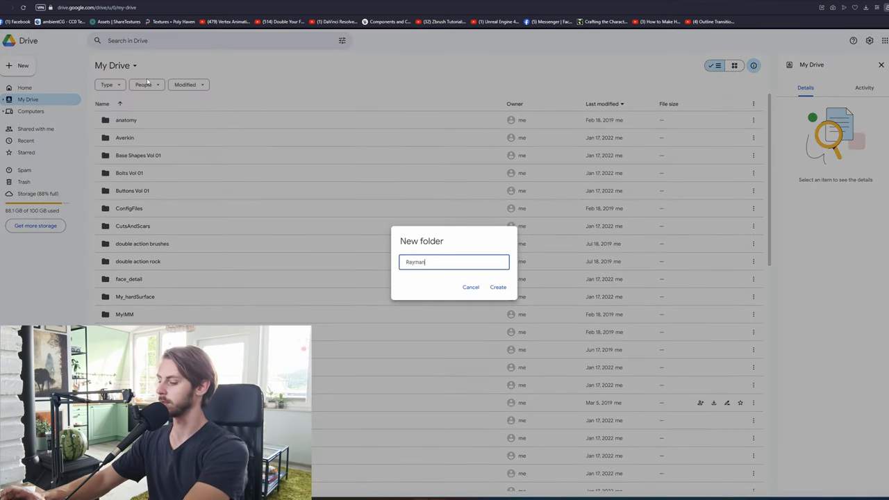
pyautogui.click(470, 287)
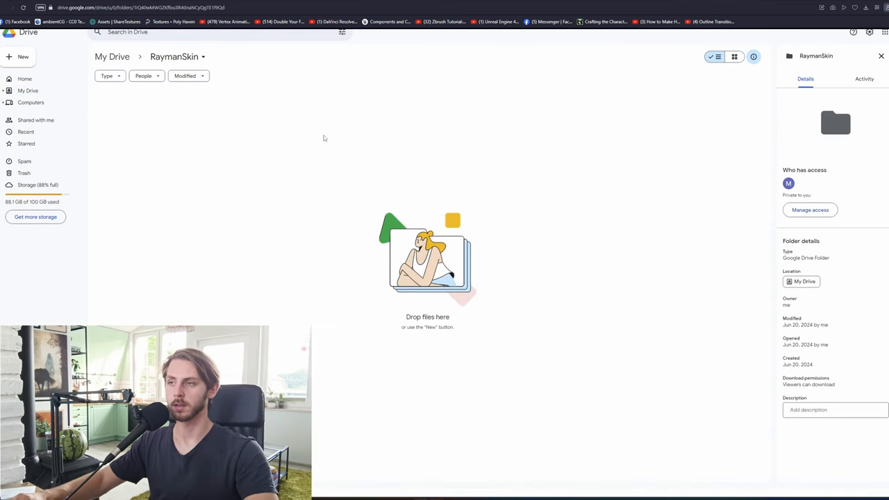
pyautogui.moveTo(270, 143)
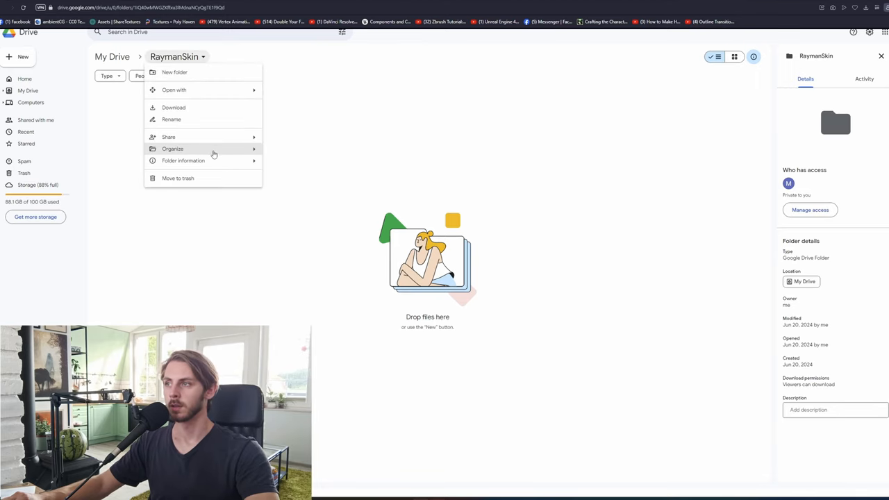
# Copy the share link for the RaymanSkin folder.
pyautogui.click(320, 157)
pyautogui.write('r3')
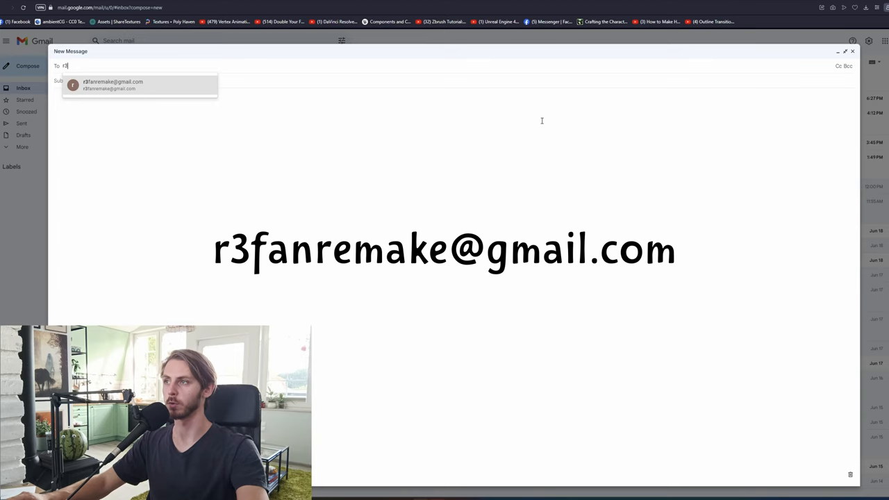
# Address a new Gmail draft to the fan remake project with subject 'Skin'.
pyautogui.click(113, 84)
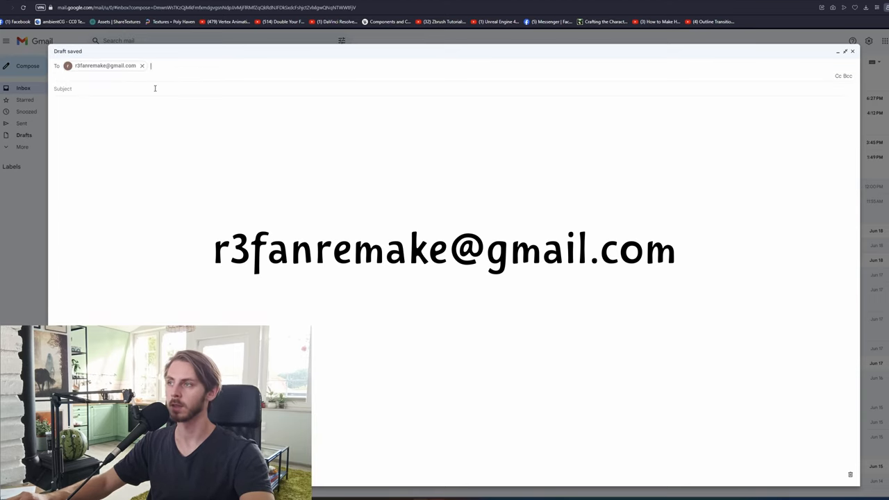
pyautogui.write('S')
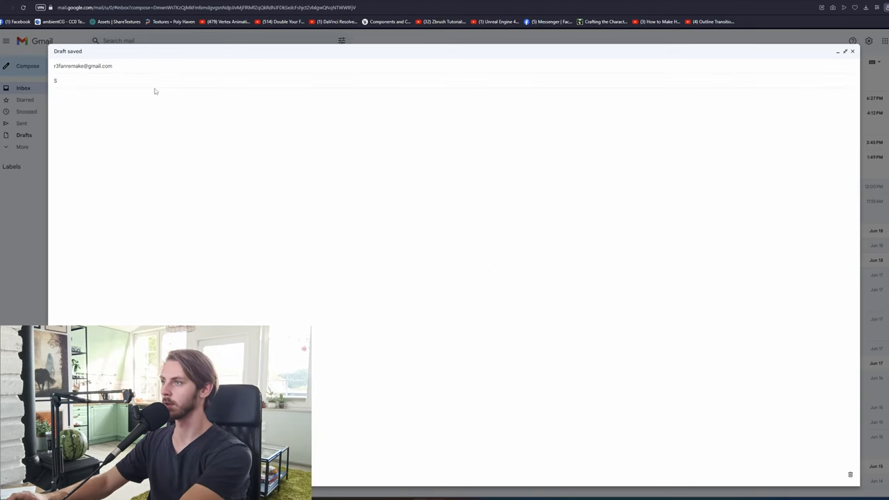
pyautogui.write('kin')
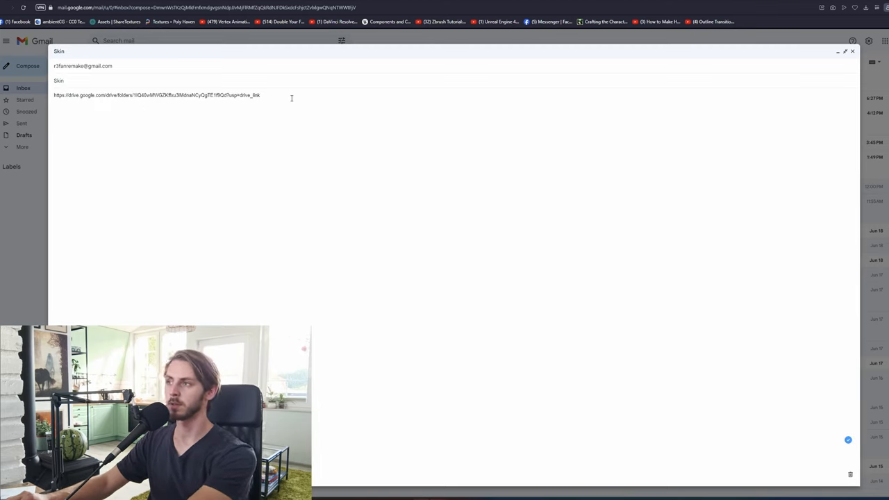
# Type the creator names Cube and MarkedAsUnreal into the draft.
pyautogui.write('q')
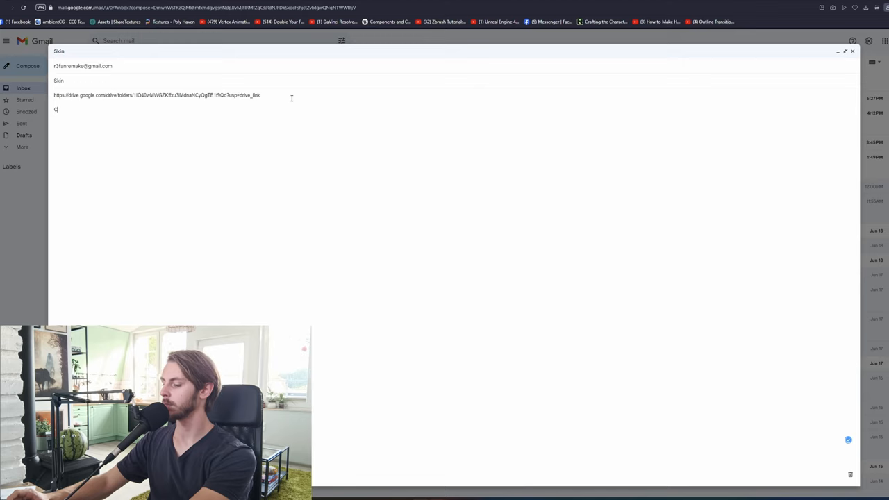
pyautogui.write('ube')
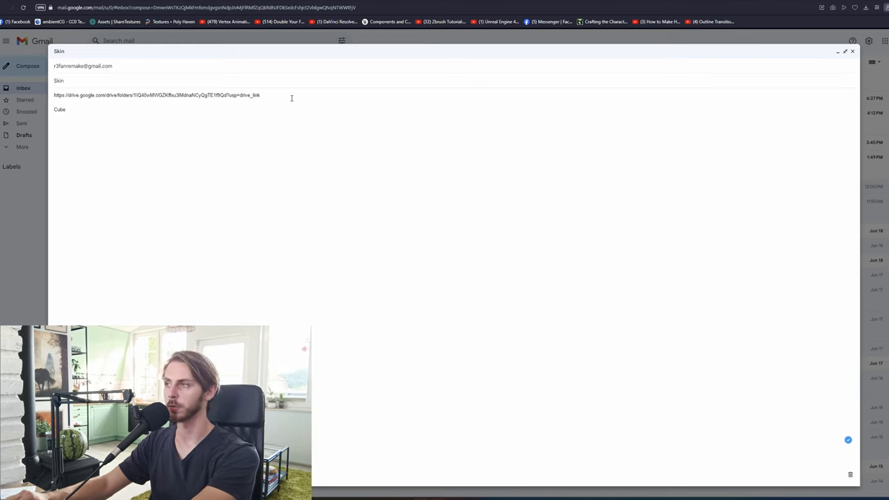
pyautogui.write('Marked')
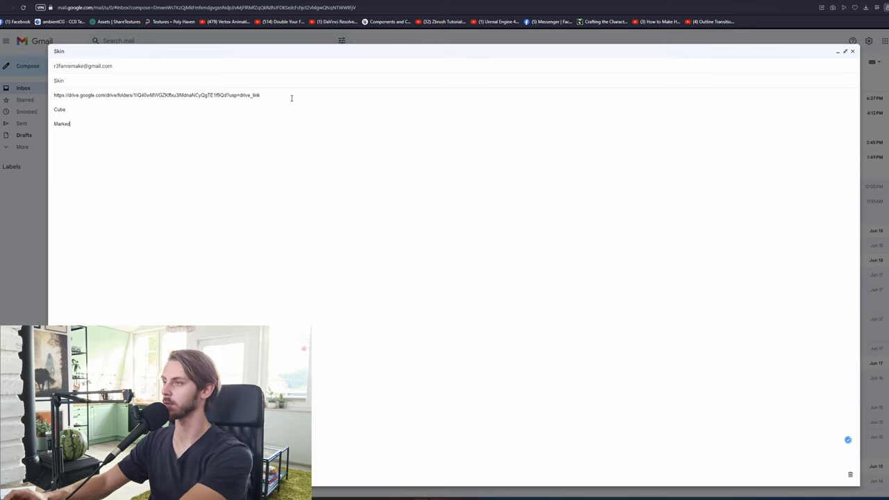
pyautogui.write('AsUnread')
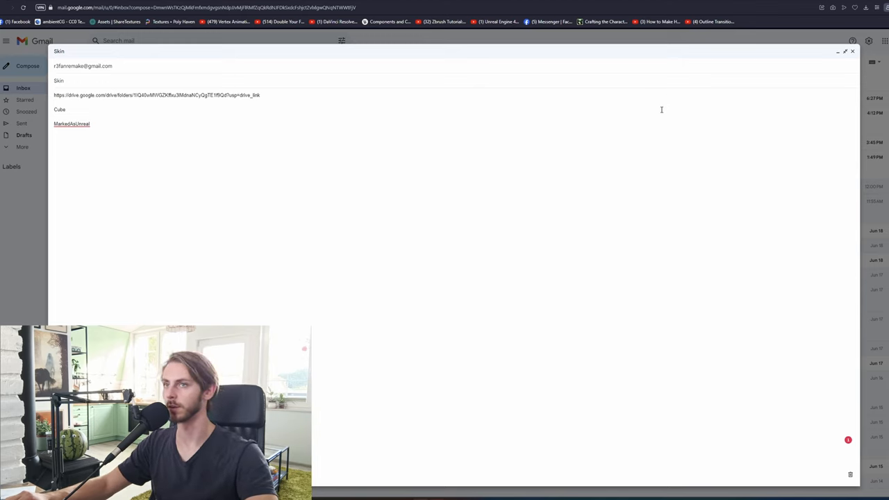
pyautogui.write('https://www.youtube.com/@MarkedasUnreal')
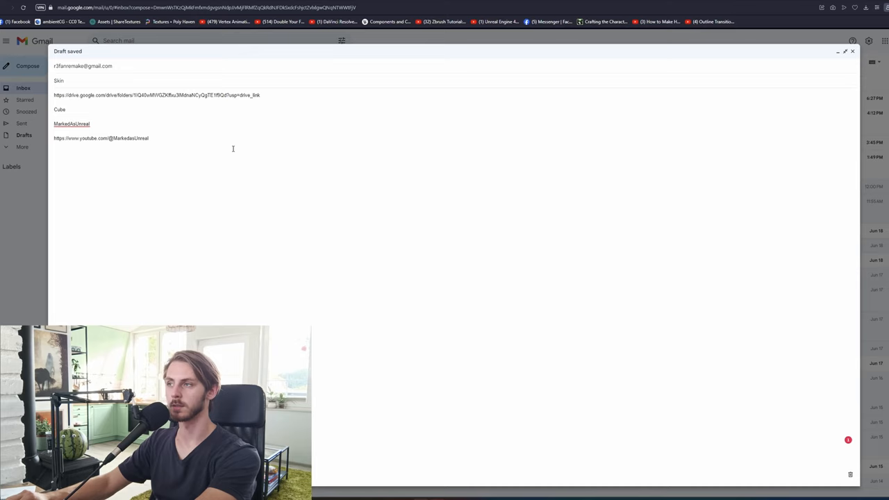
pyautogui.write('HI')
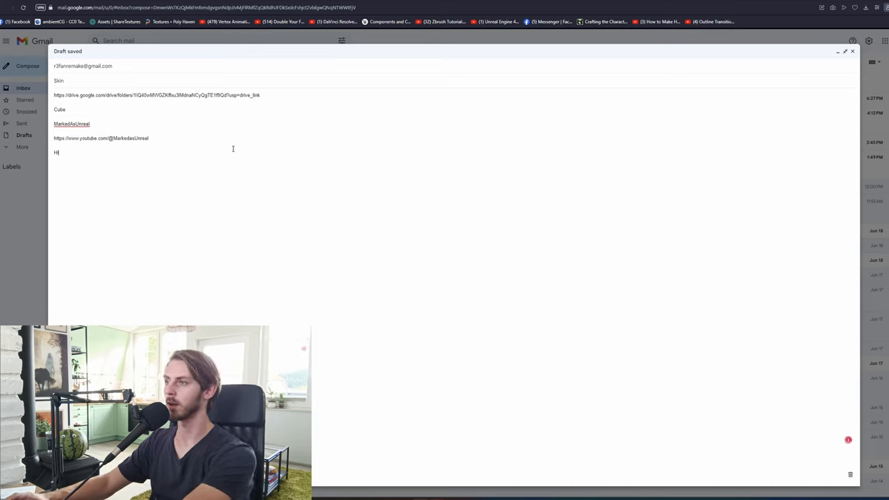
pyautogui.write('Mom')
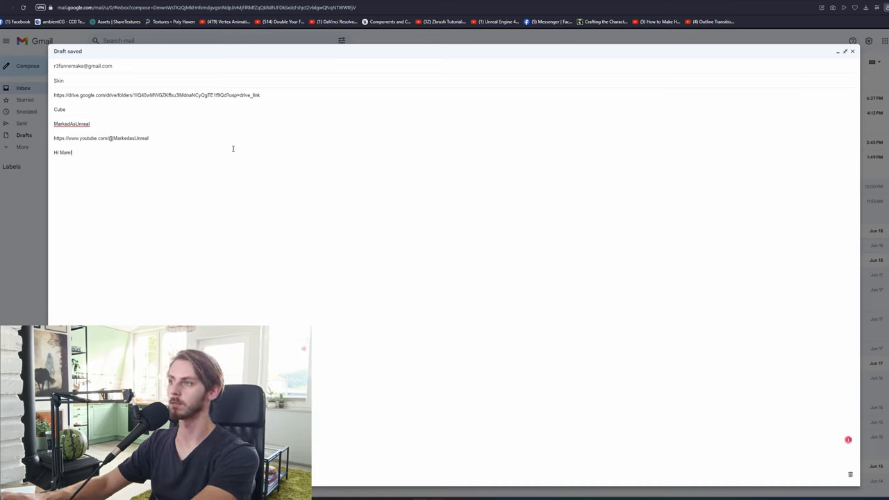